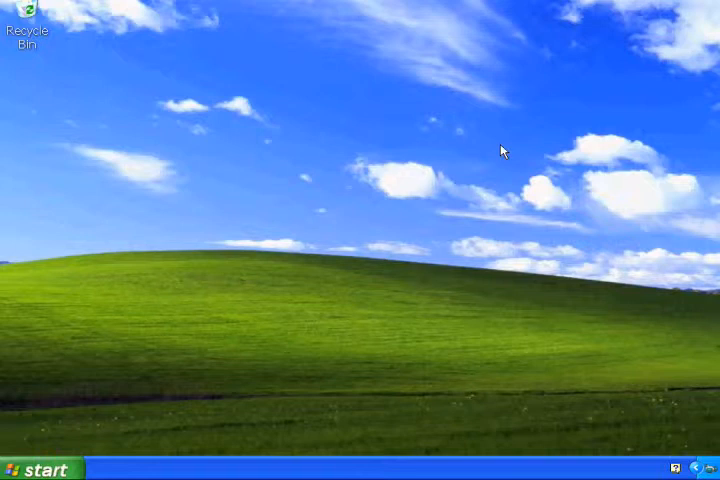
mouse_move(58, 467)
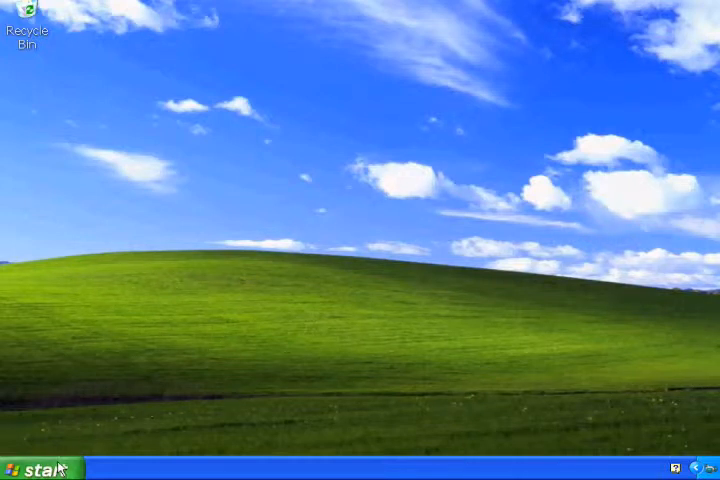
Step: Open the Windows XP Start menu from the taskbar
click(30, 469)
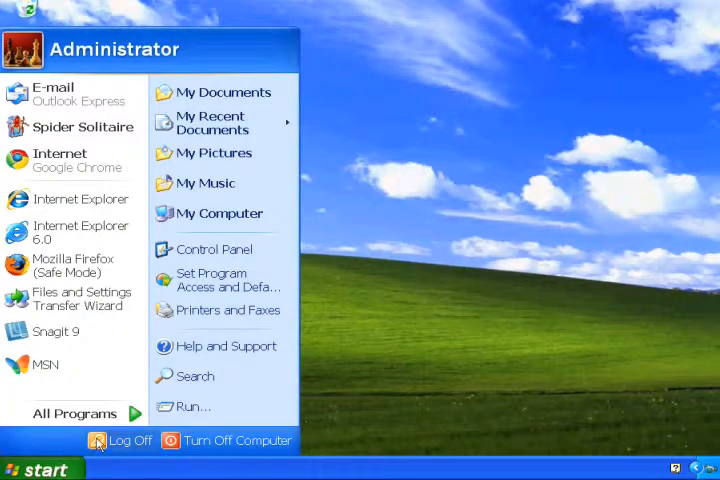
mouse_move(215, 249)
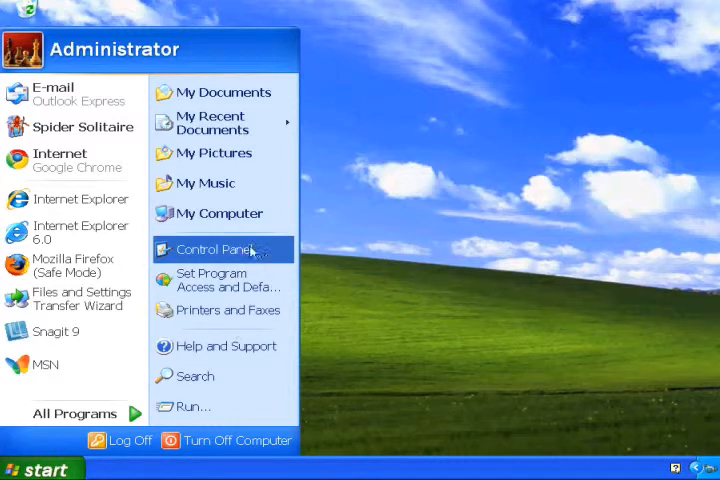
Step: Go from Control Panel through Network and Internet Connections to Network Connections
click(210, 249)
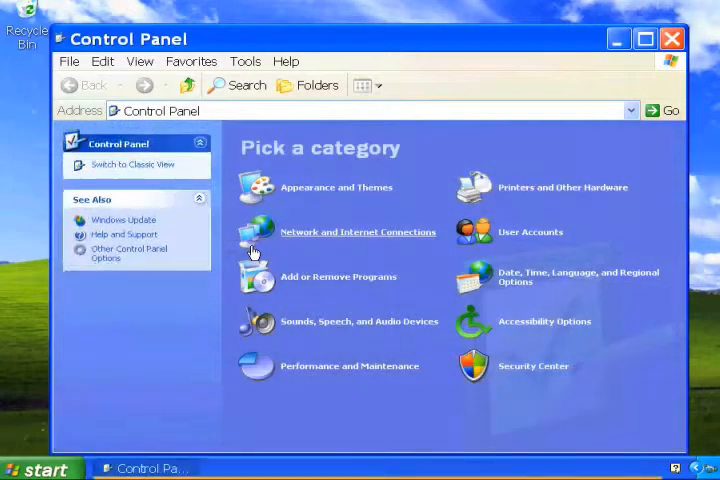
mouse_move(363, 238)
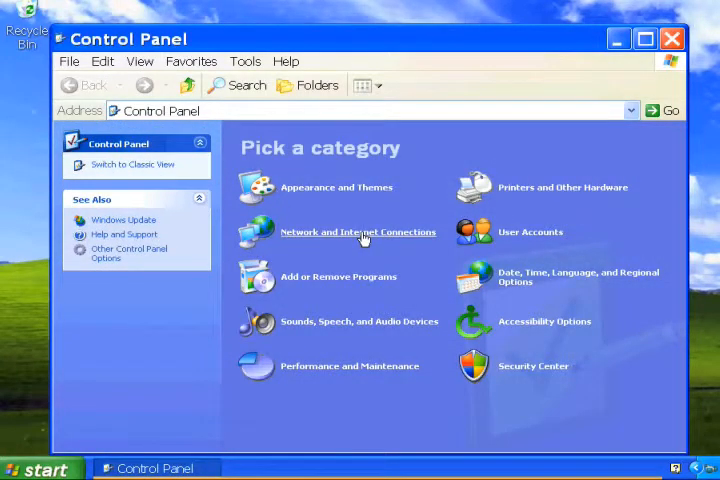
click(357, 232)
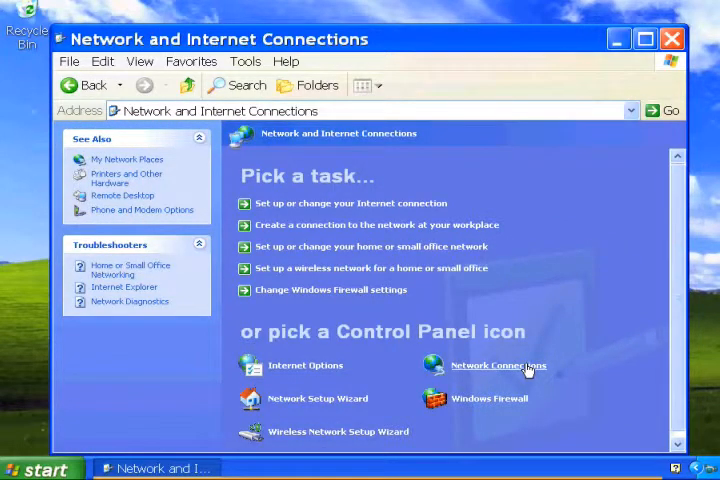
click(498, 365)
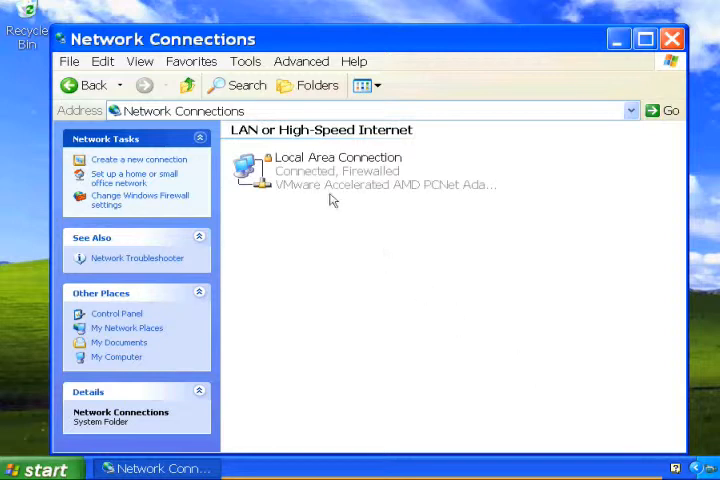
Step: Open Local Area Connection properties and bring up the Internet Protocol (TCP/IP) settings
right_click(338, 170)
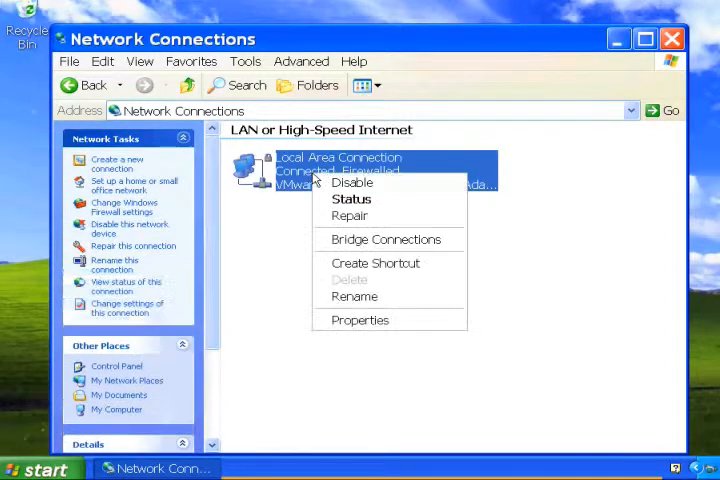
click(403, 322)
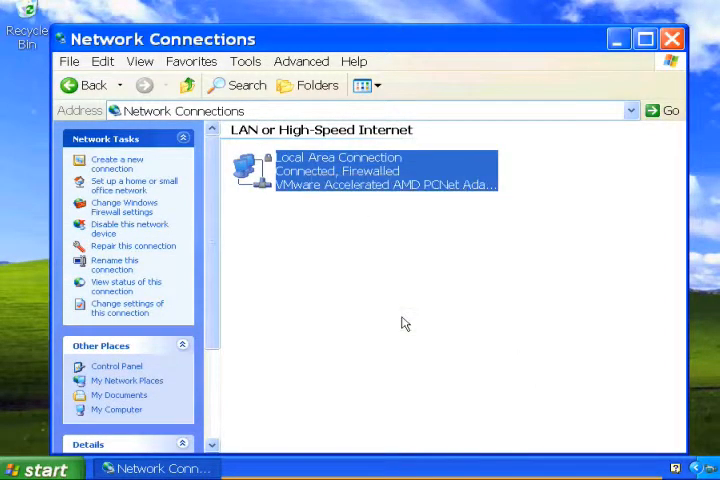
double_click(387, 170)
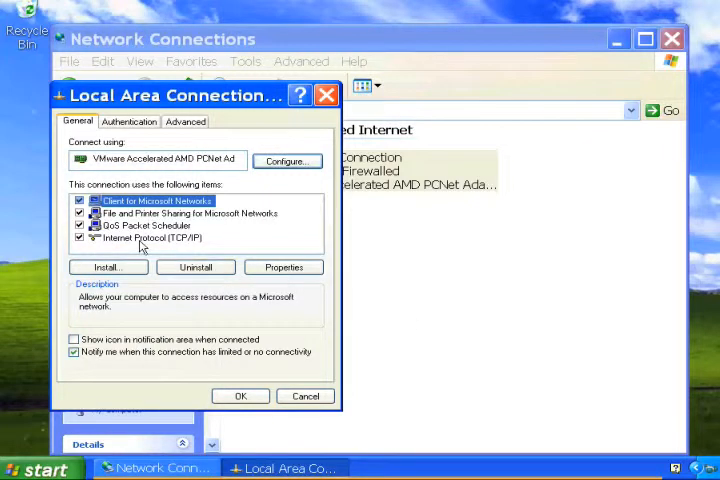
click(148, 237)
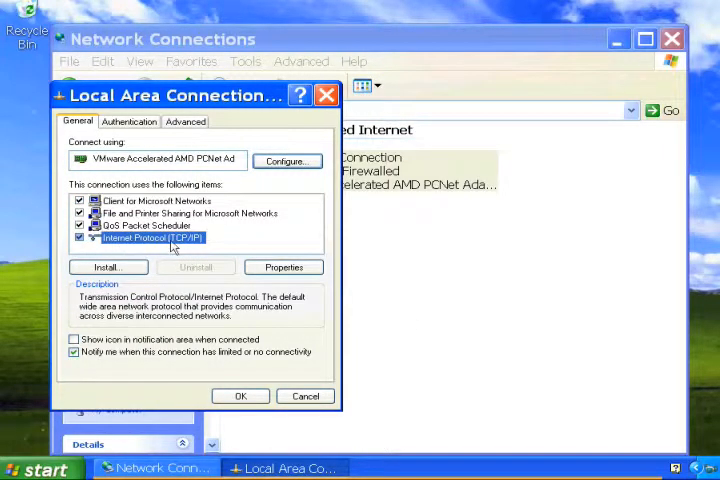
click(283, 267)
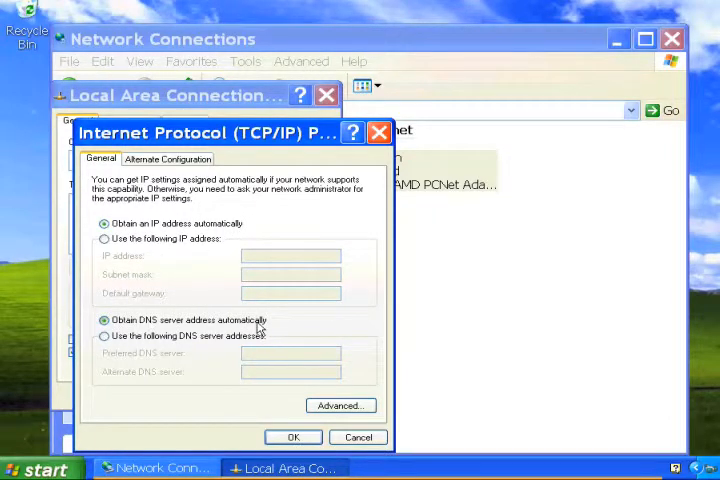
Step: Accept automatic IP and DNS settings and close all network dialogs and windows
click(293, 437)
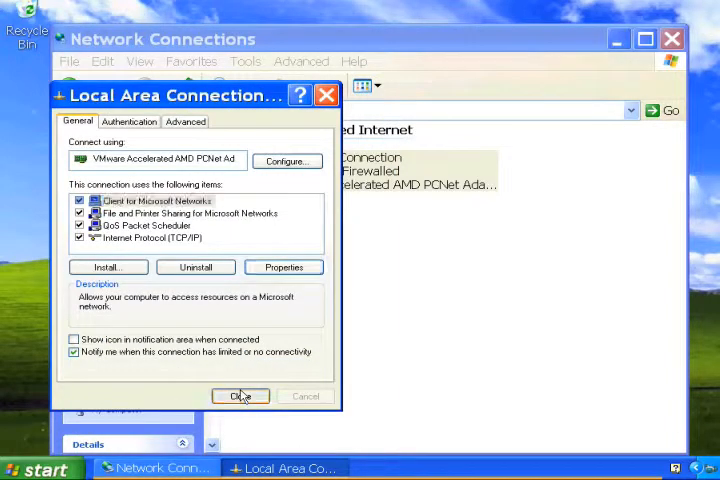
click(240, 396)
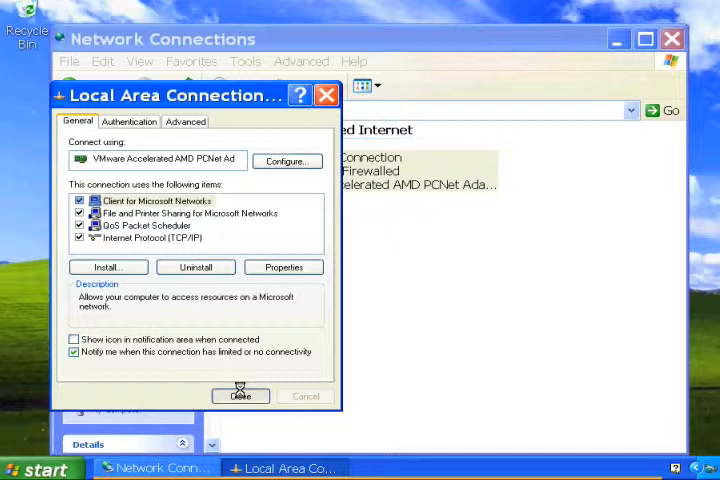
click(240, 396)
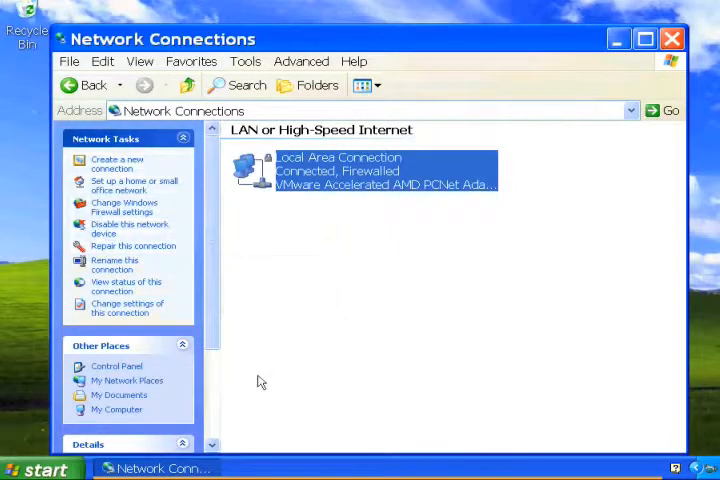
click(671, 39)
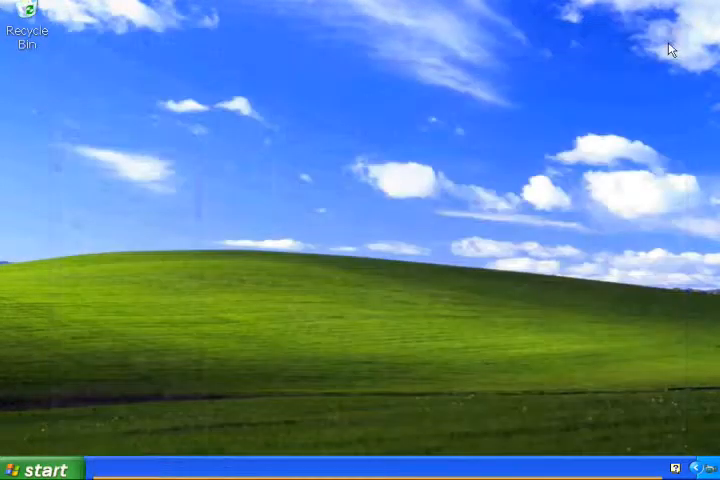